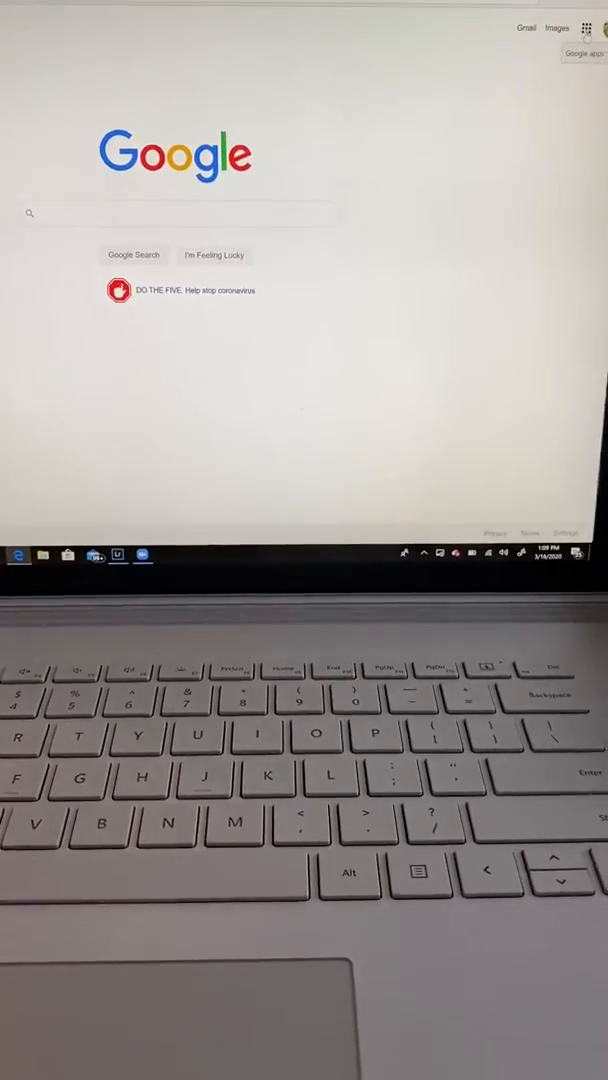
- Launch Google Classroom from the Google apps grid to view pending class invitations
left_click(588, 28)
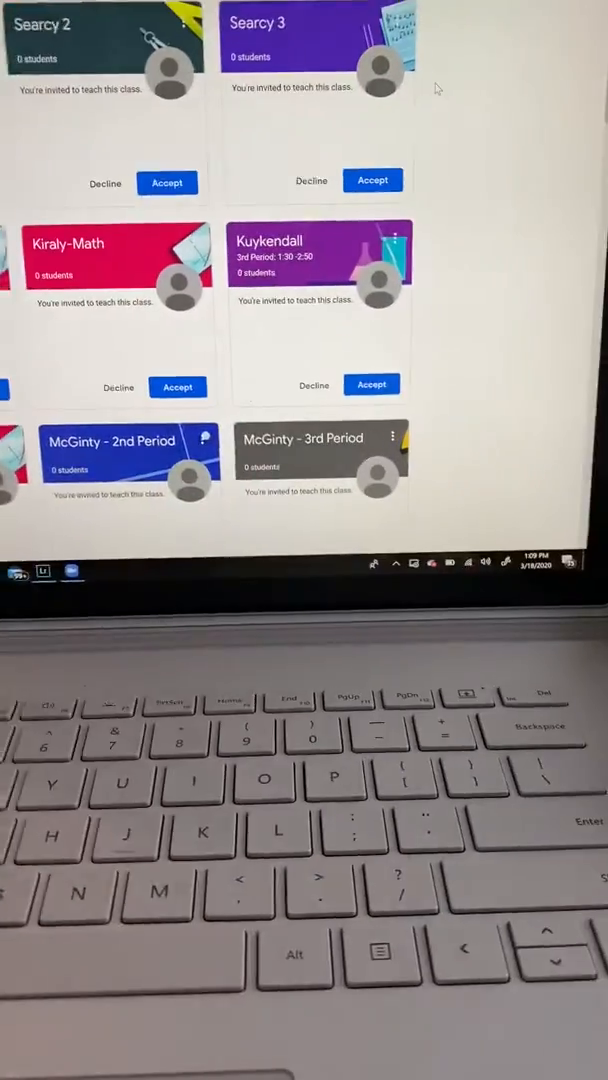
left_click(470, 8)
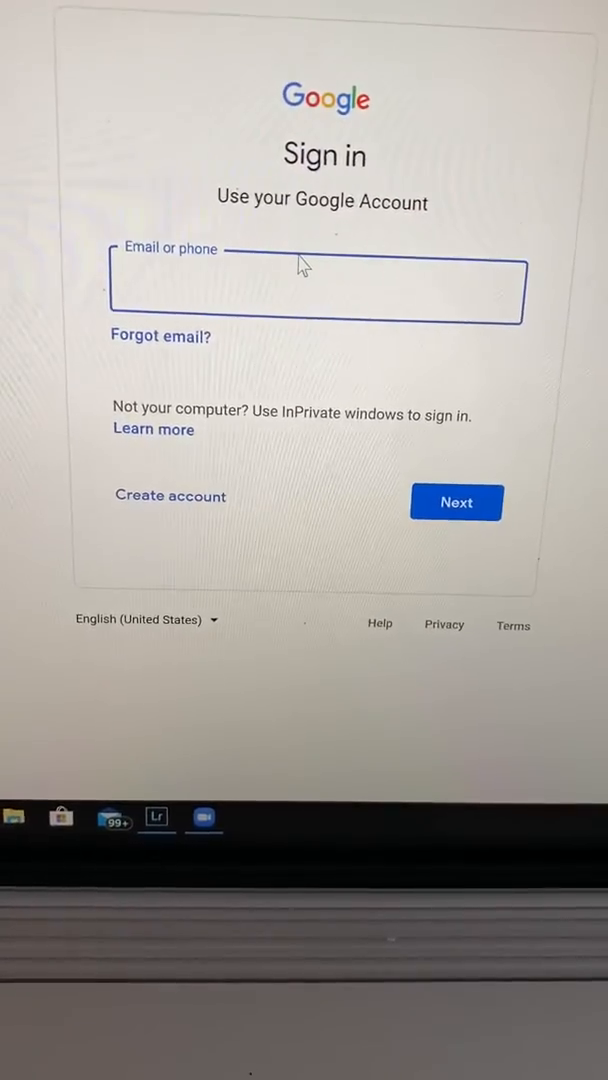
- Activate the Email or phone field on the Google Sign-in page for the student account
left_click(320, 290)
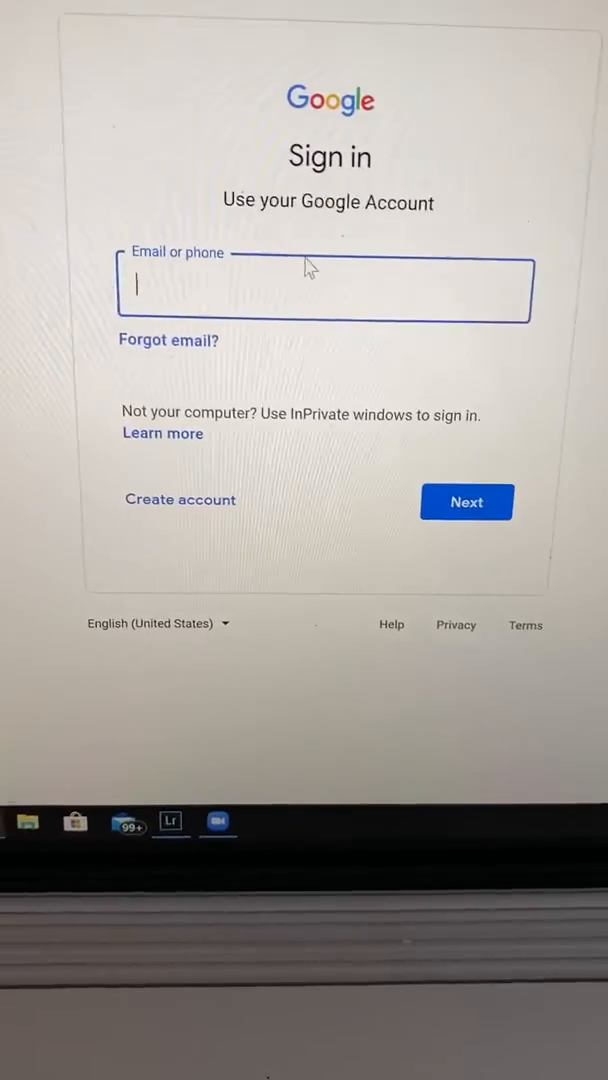